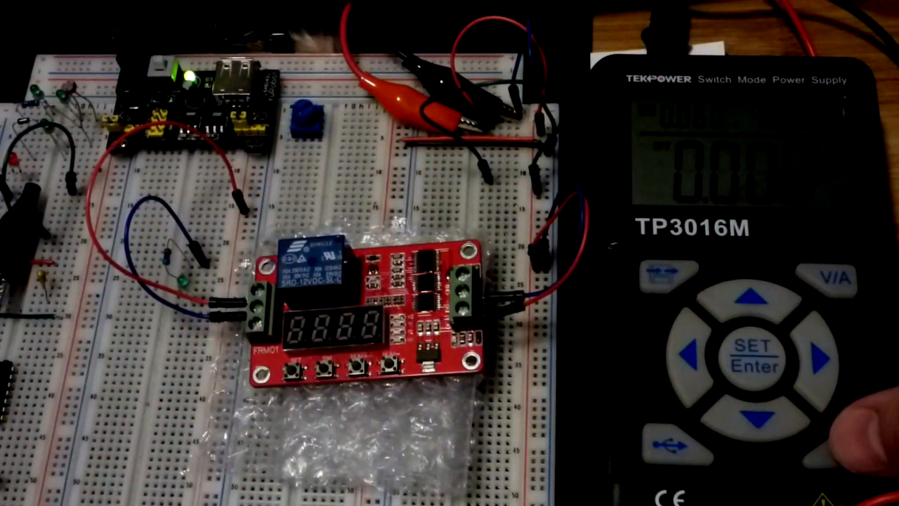
pyautogui.click(844, 439)
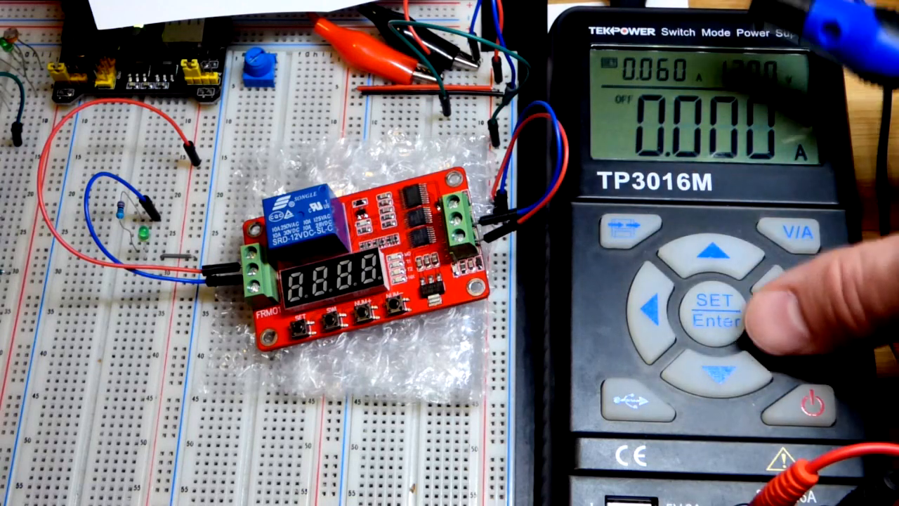
pyautogui.click(810, 403)
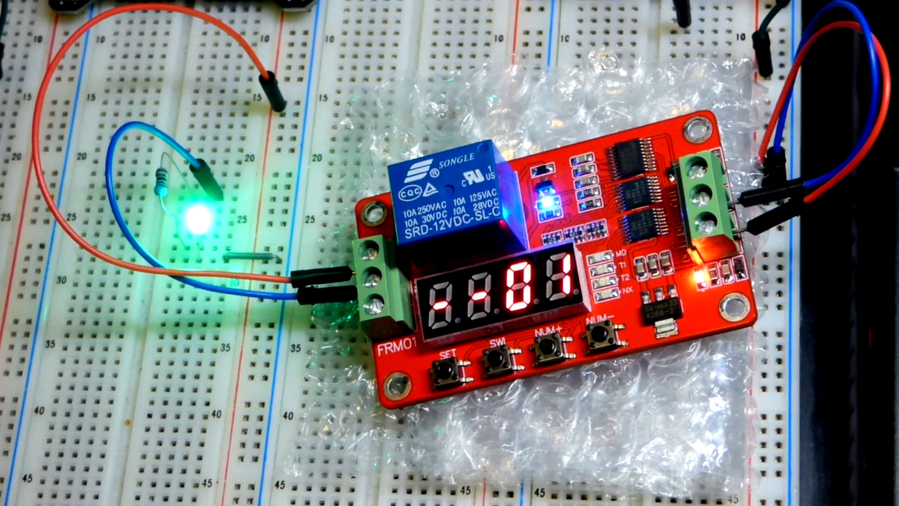
pyautogui.click(601, 344)
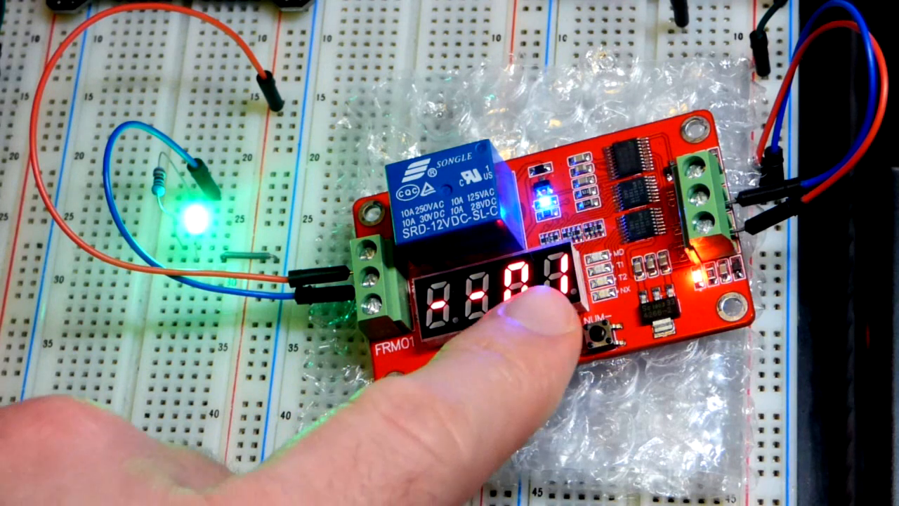